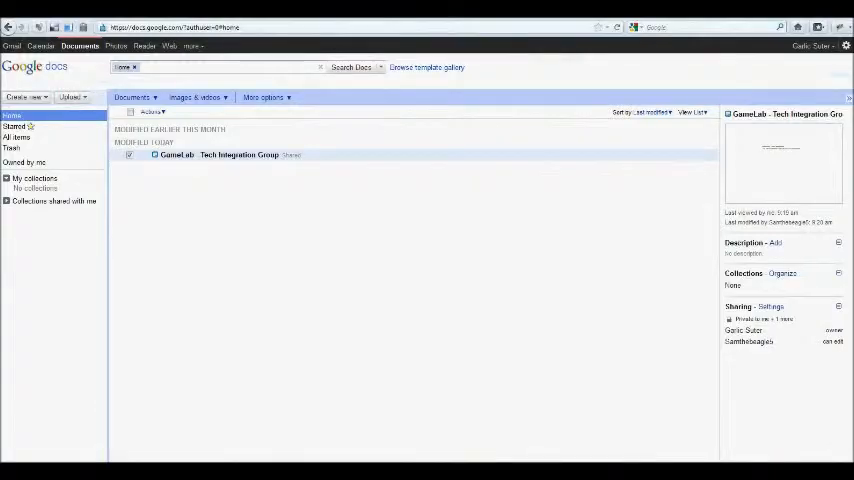
Upload continents.xlsx with 'Convert documents' enabled so it becomes a Google spreadsheet.
left_click(71, 97)
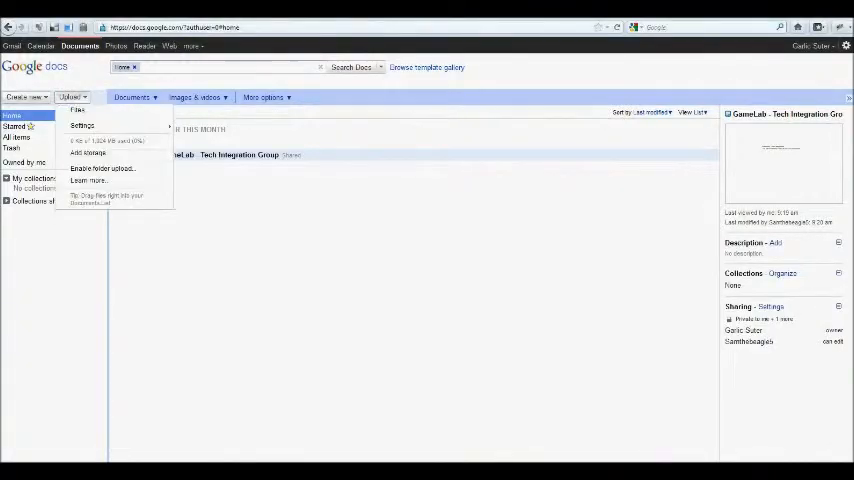
left_click(78, 110)
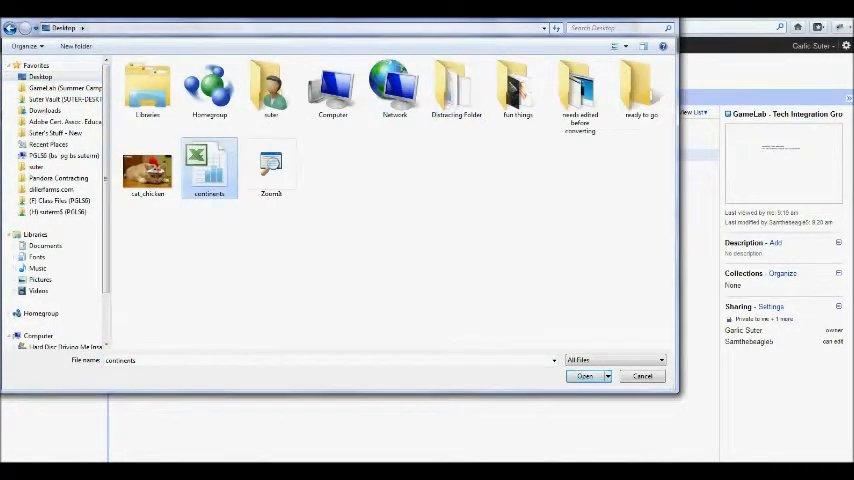
left_click(586, 376)
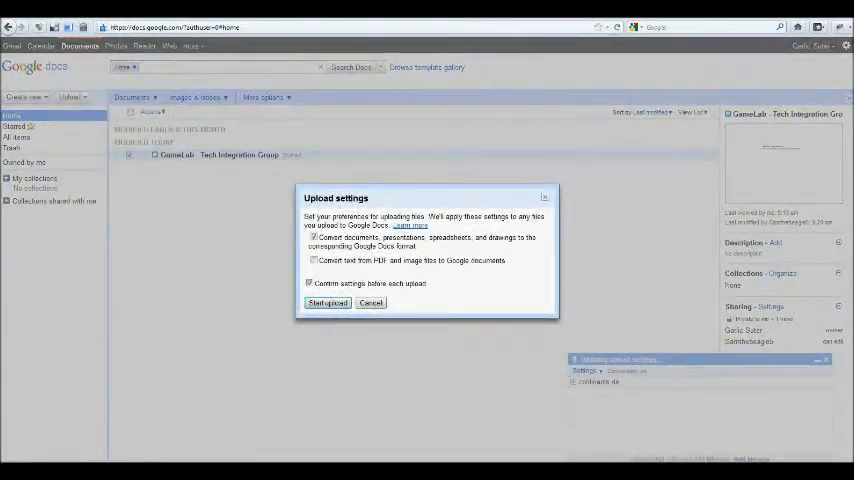
left_click(327, 303)
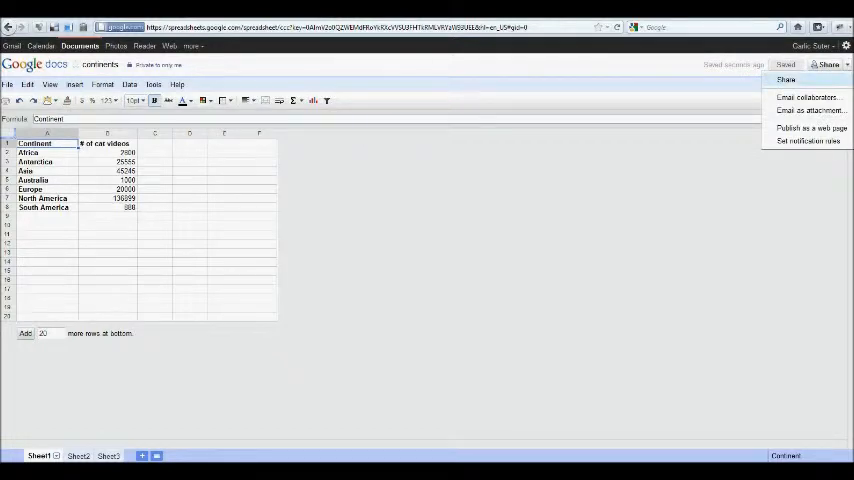
Create an untitled blank spreadsheet via File > New > Spreadsheet.
left_click(80, 45)
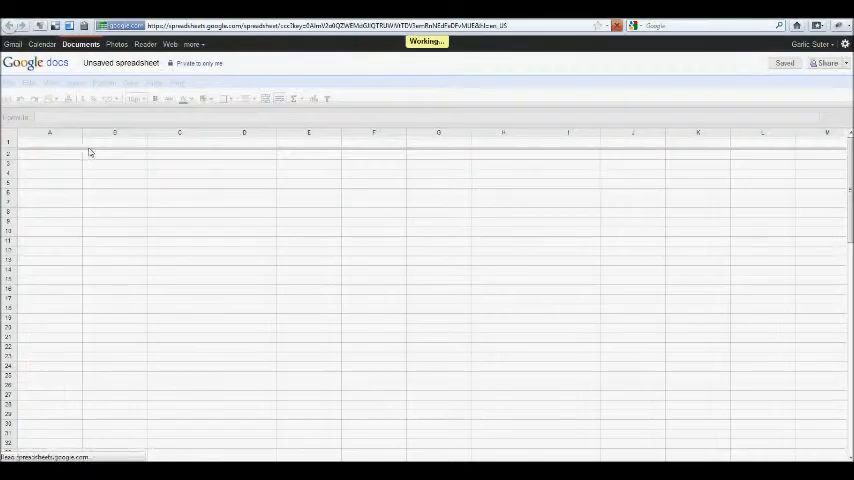
Enter 'Name' in A1 and download the Sales spreadsheet as an Excel file.
type("Name")
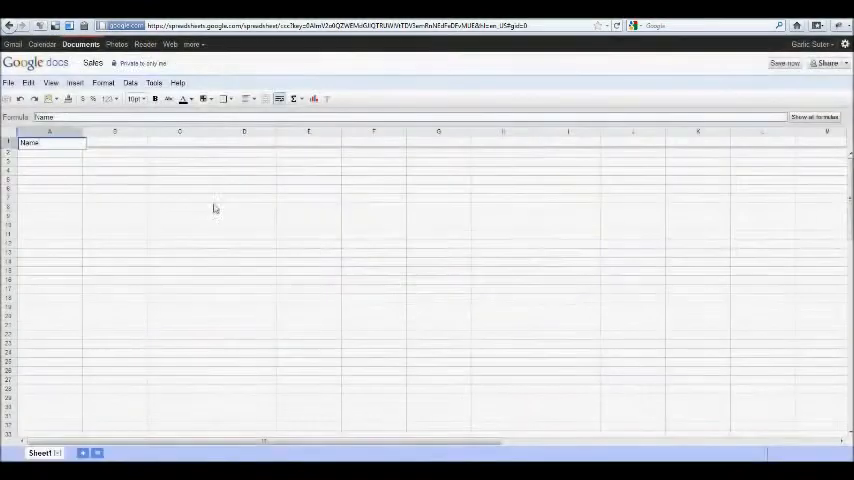
left_click(9, 83)
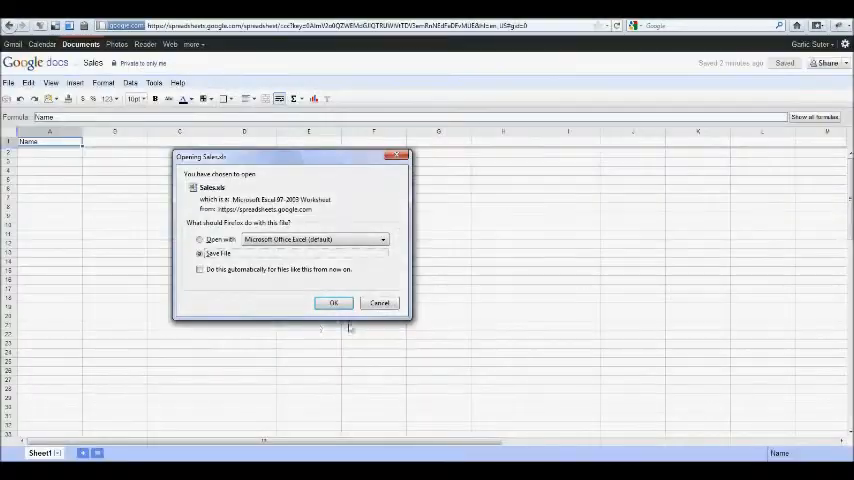
left_click(333, 303)
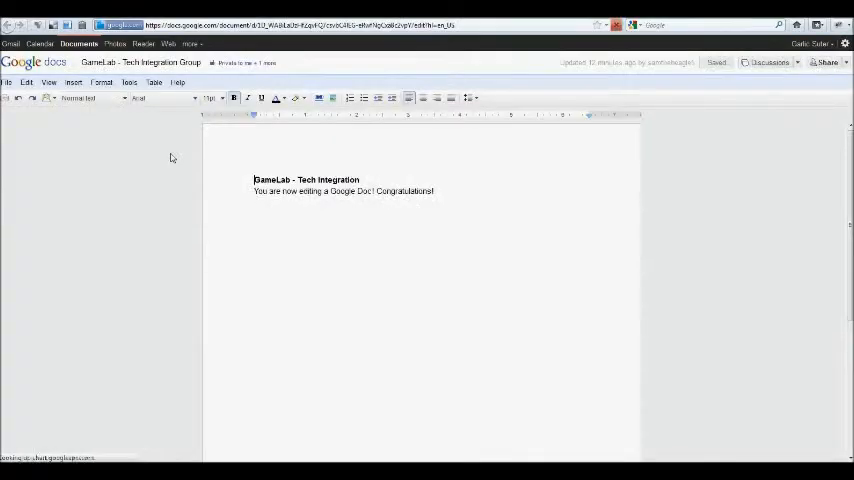
Type the 'Chapter 1 Review' heading and the sentence 'In this chapter, the author describes'.
type("c")
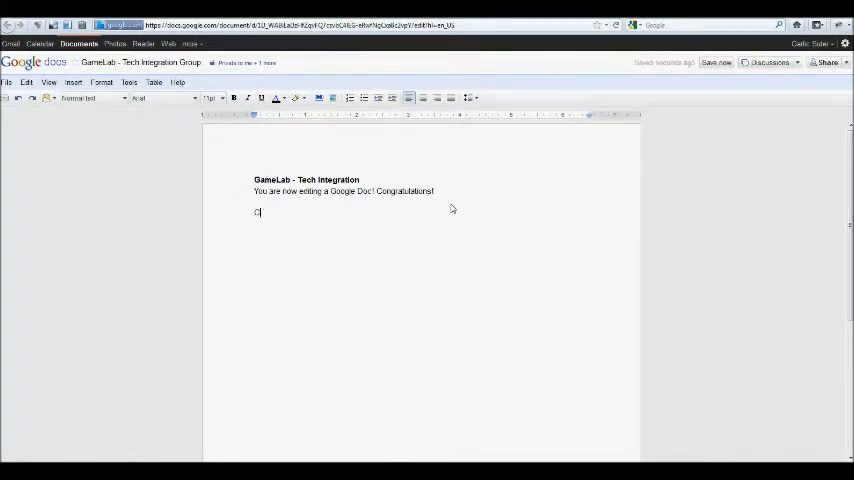
type("Chapter 1 Review")
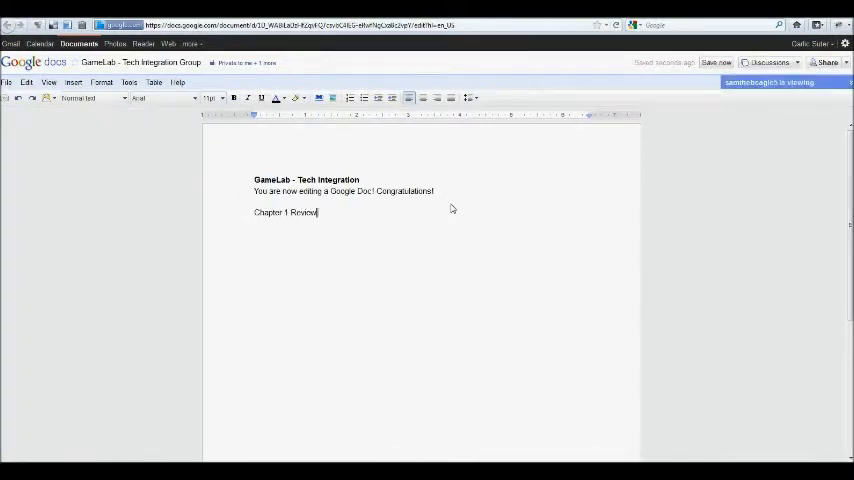
mouse_move(717, 114)
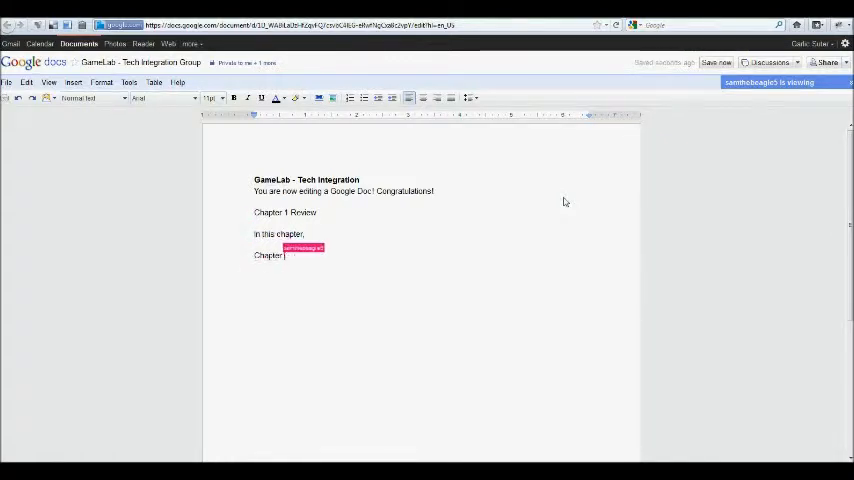
type("the author describes")
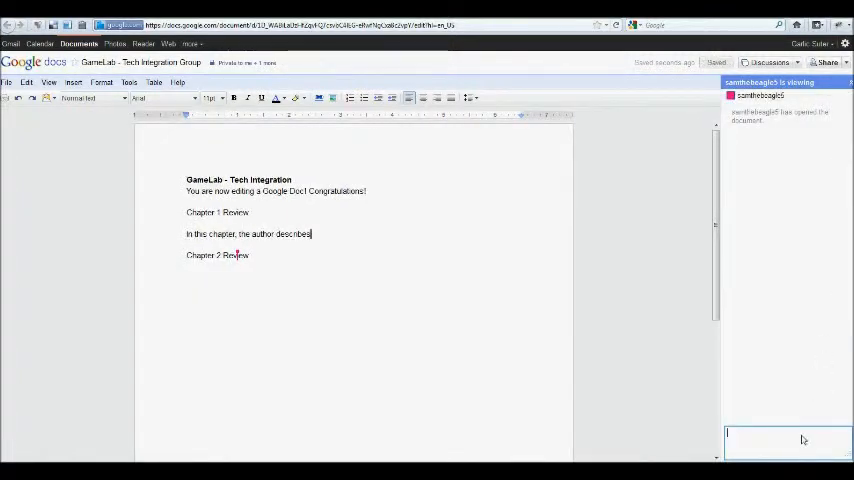
Send the chat message 'Hi Sam, did you read ch' to the viewing collaborator.
type("Hi Sam, did you read ch")
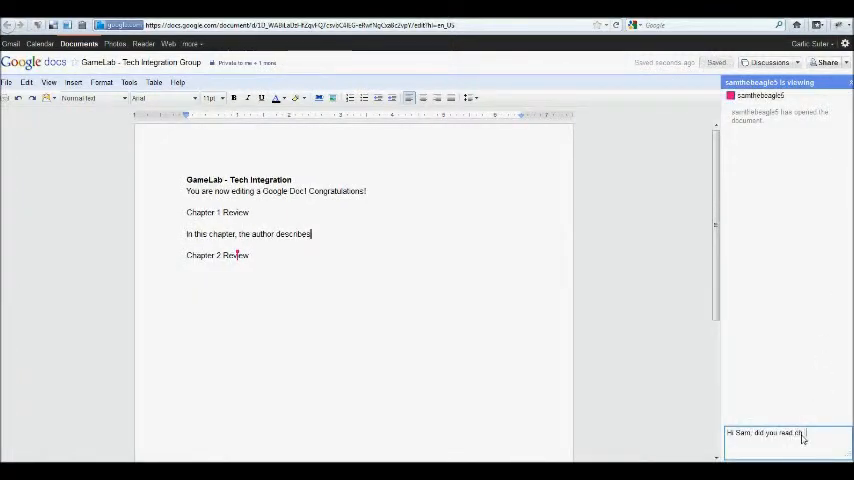
key("enter")
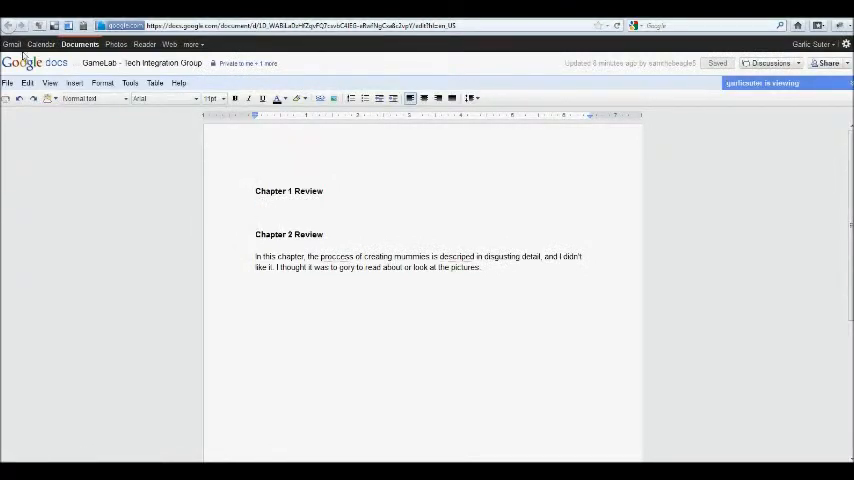
Open the GameLab document's revision history from the File menu.
left_click(8, 83)
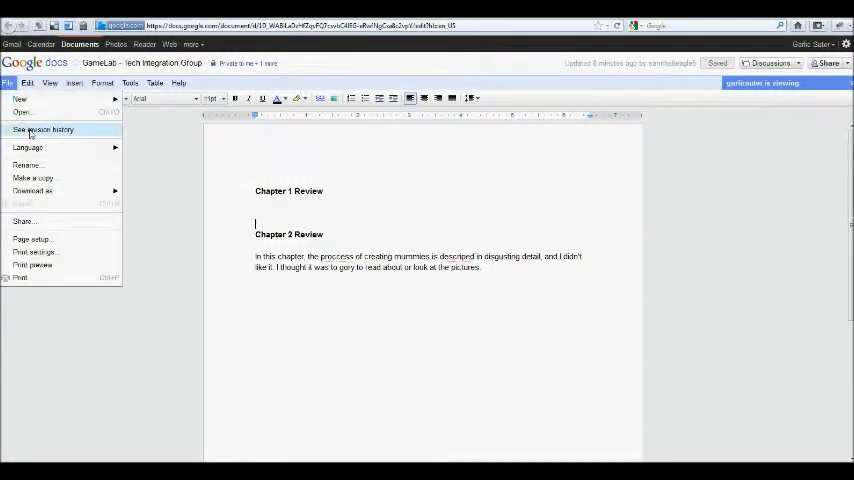
left_click(43, 129)
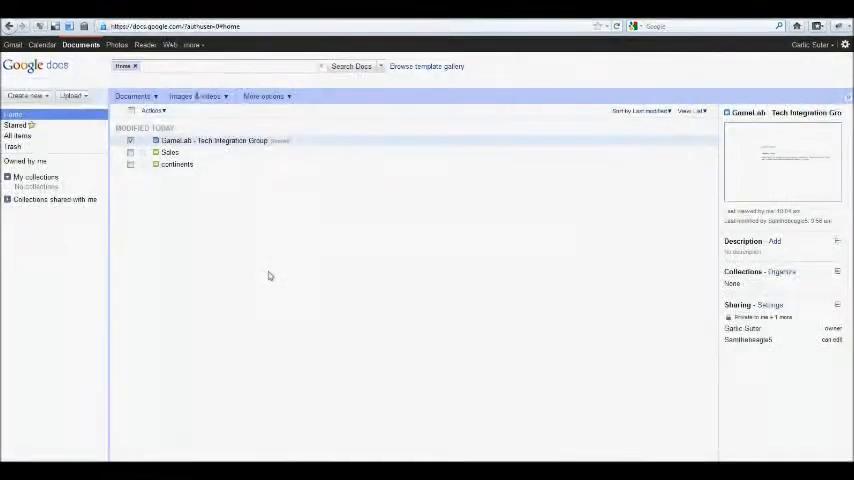
Open the Create new menu listing documents, forms and drawings.
left_click(25, 95)
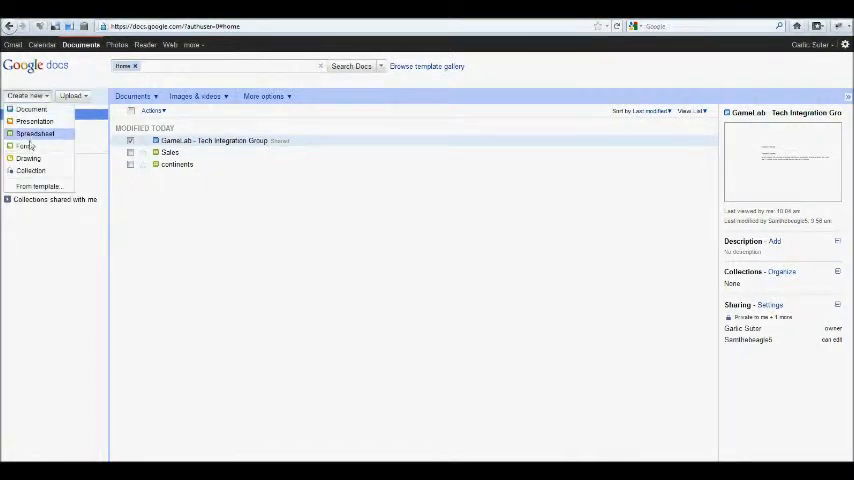
mouse_move(24, 146)
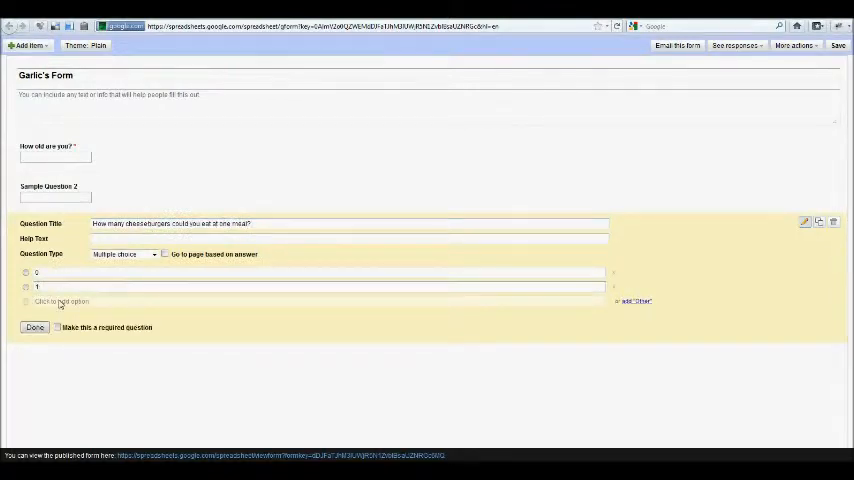
Add another cheeseburger answer option and finish the children-age list question.
left_click(34, 327)
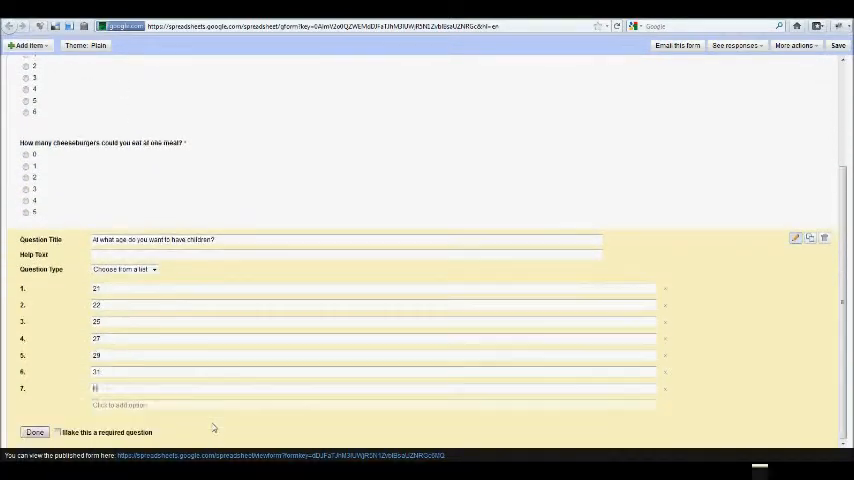
left_click(34, 432)
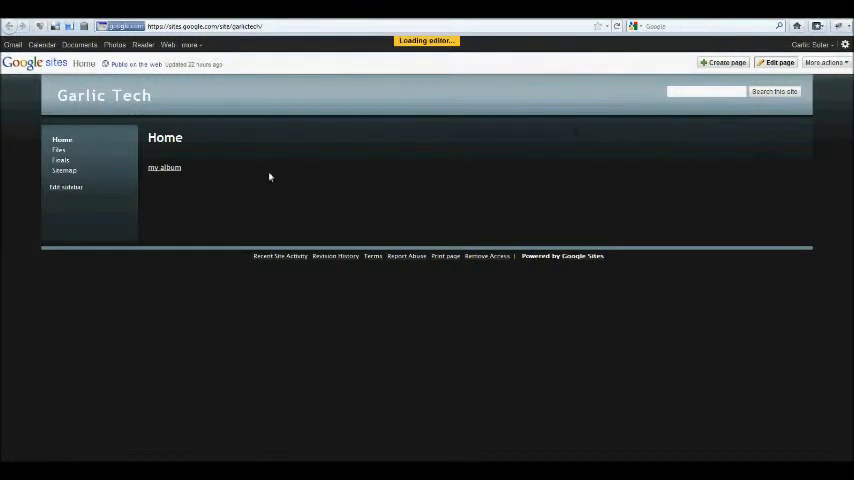
Add a saved 'fill out Garlic's Form!' link to the form URL on Home, then test it.
left_click(778, 62)
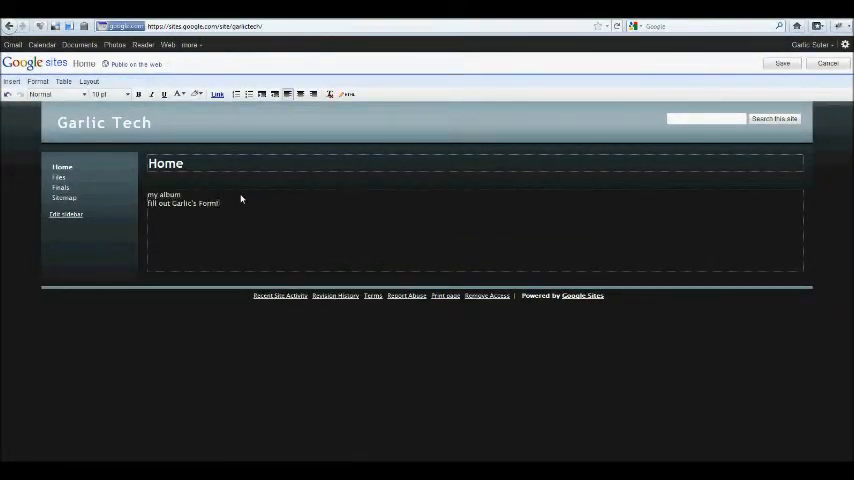
left_click(217, 94)
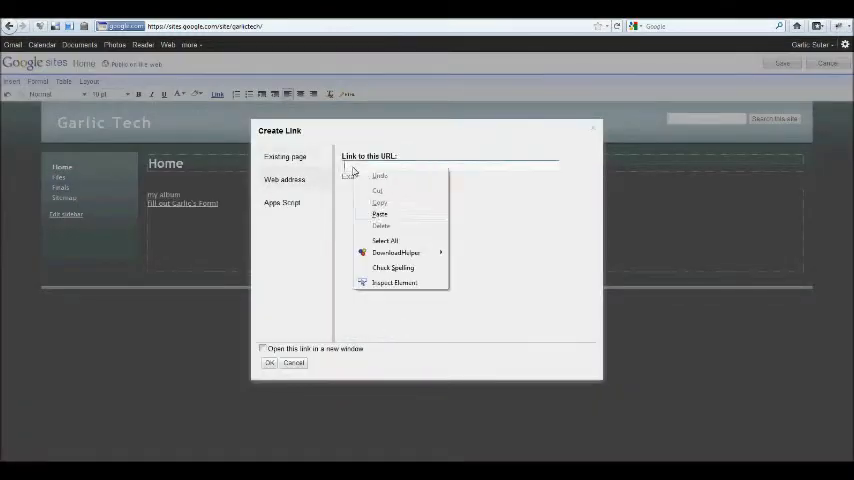
left_click(293, 362)
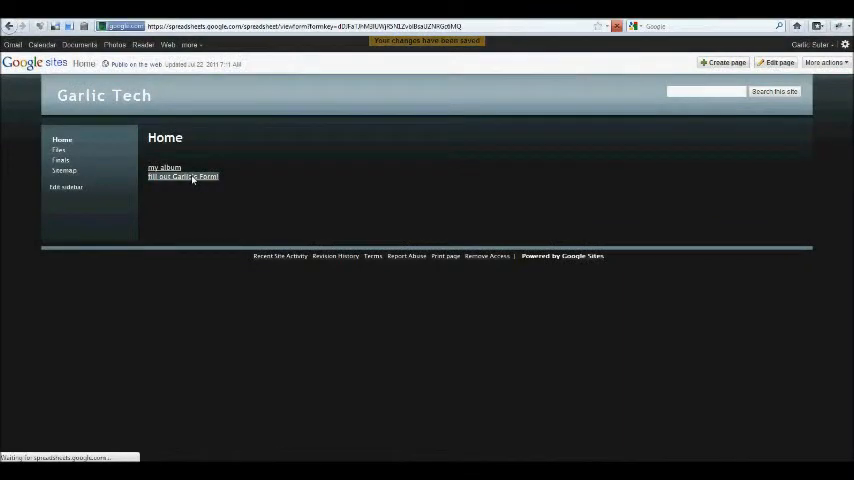
left_click(183, 176)
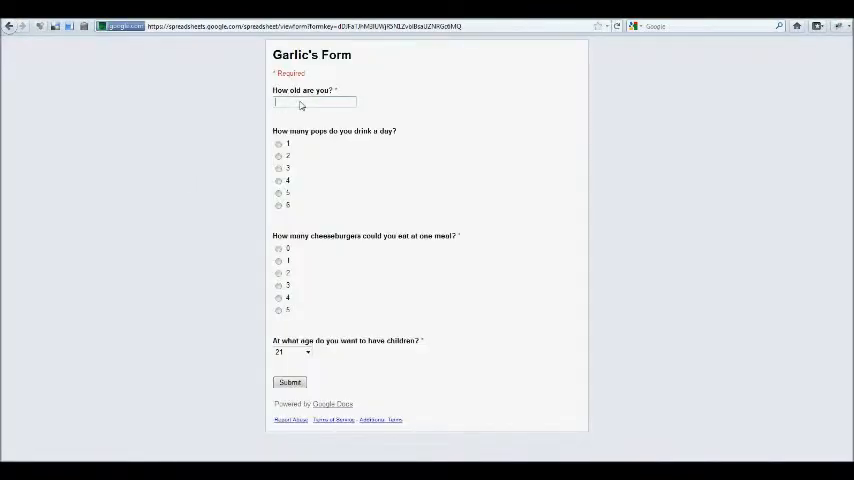